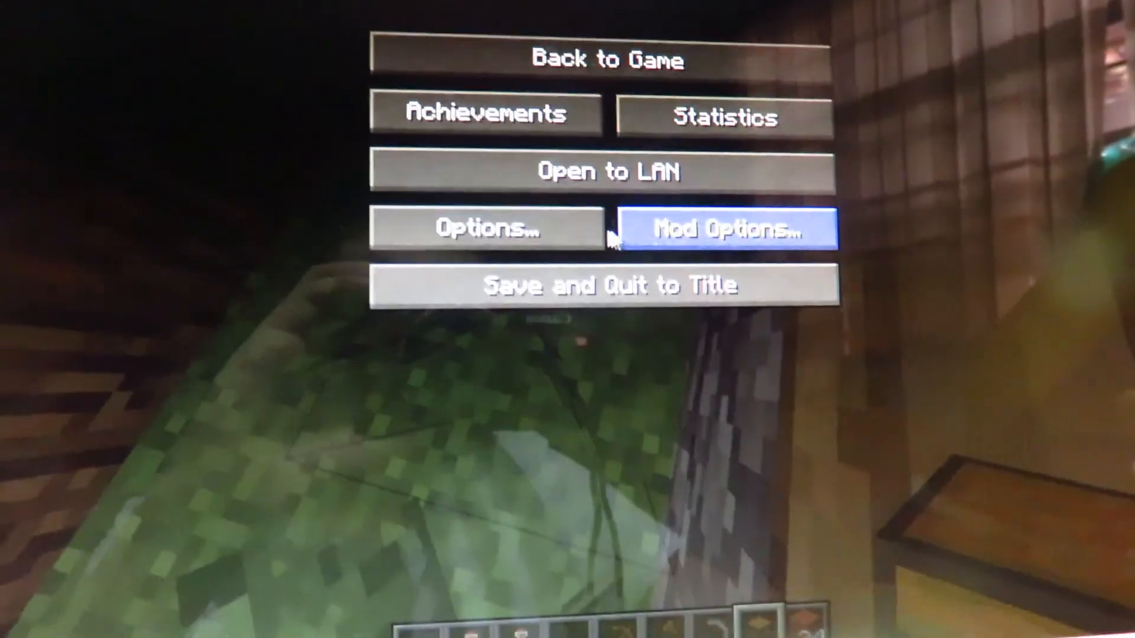
# - Dismiss the Game Menu to resume play in the mossy stone corridor
pyautogui.click(603, 61)
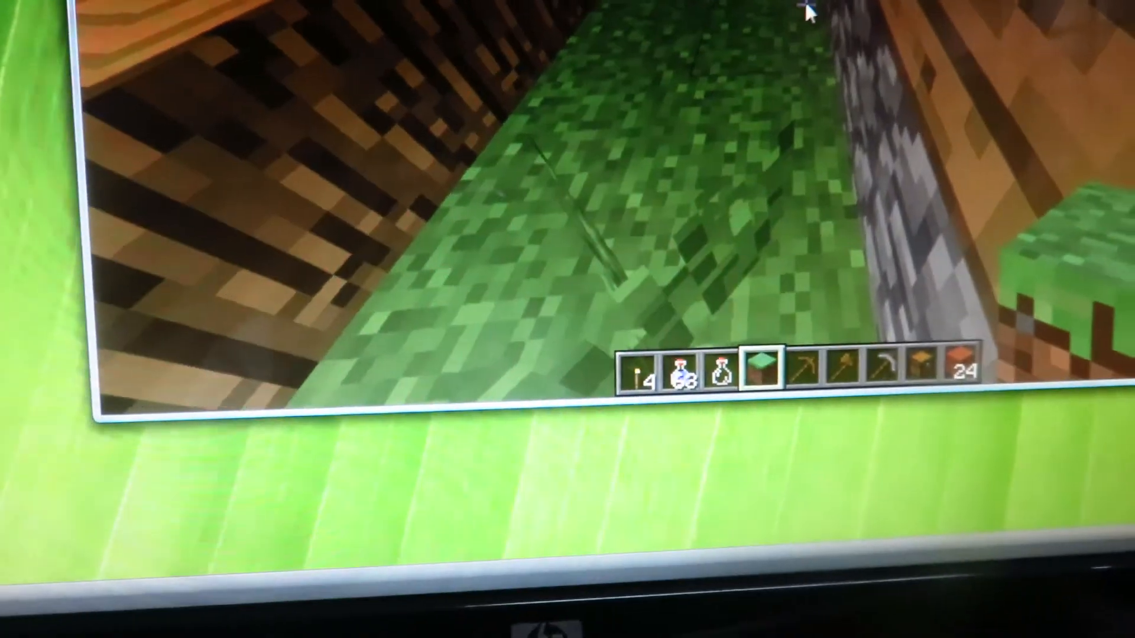
pyautogui.press('Escape')
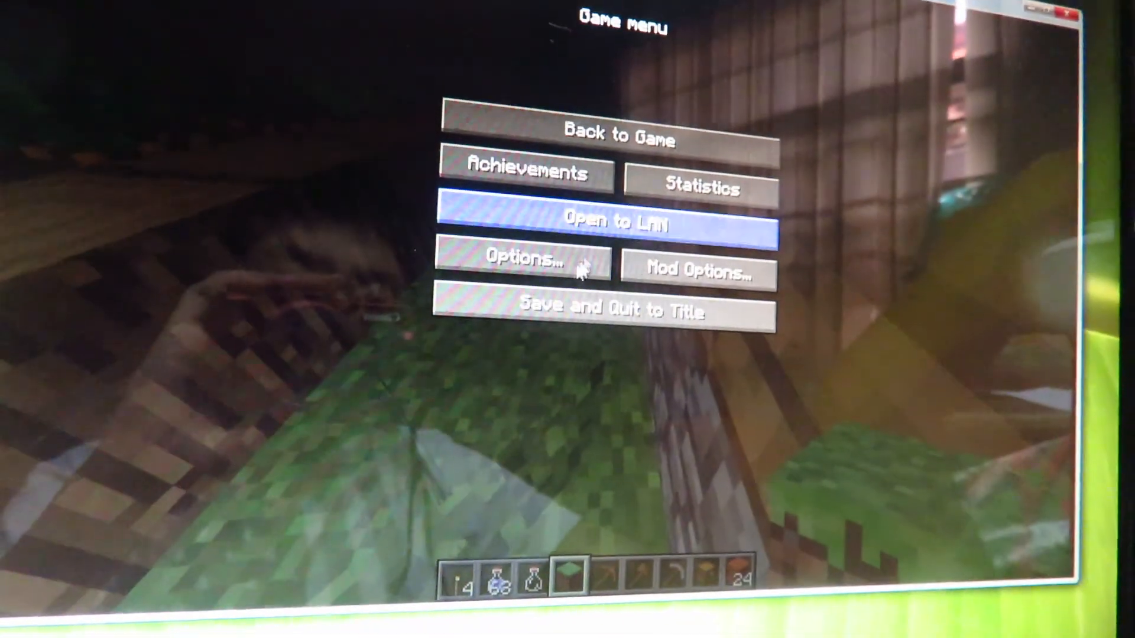
pyautogui.click(513, 261)
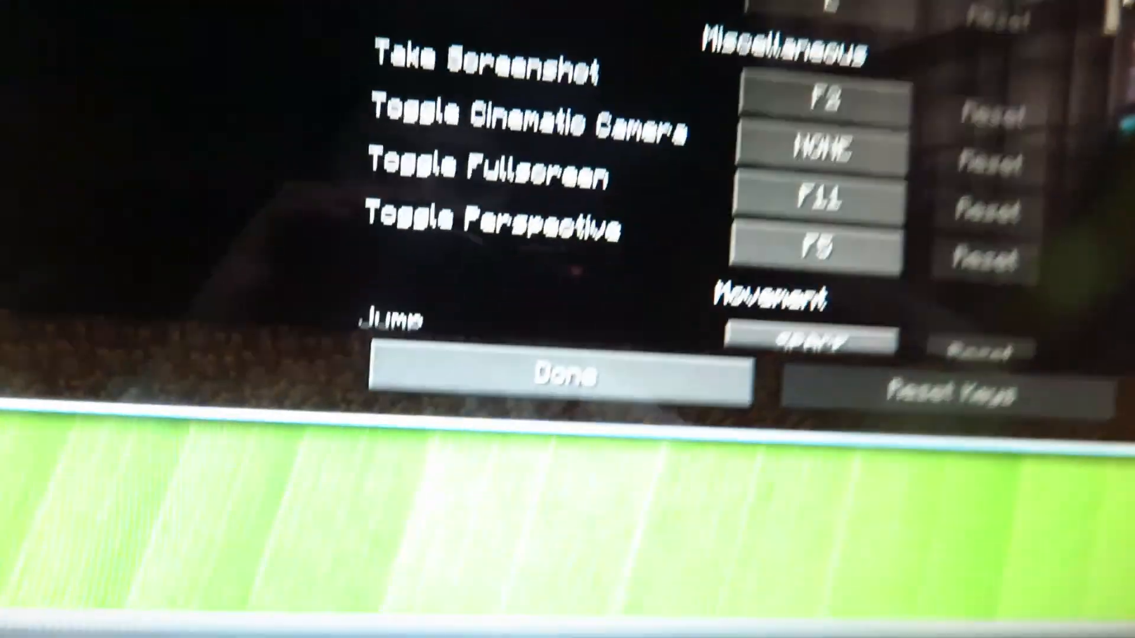
pyautogui.click(561, 376)
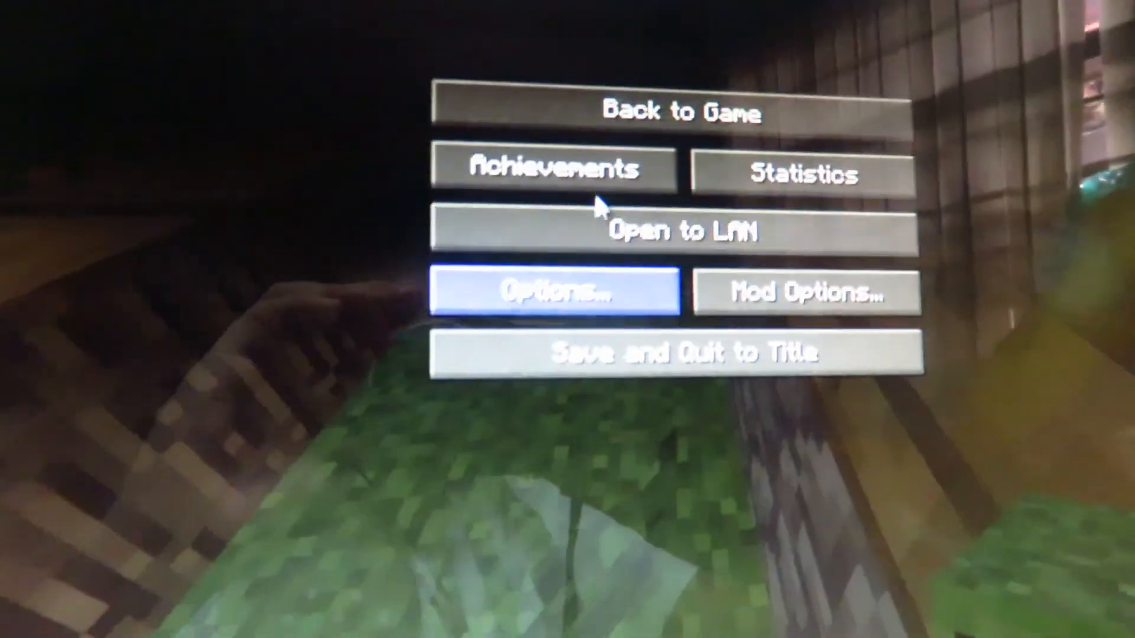
pyautogui.click(657, 113)
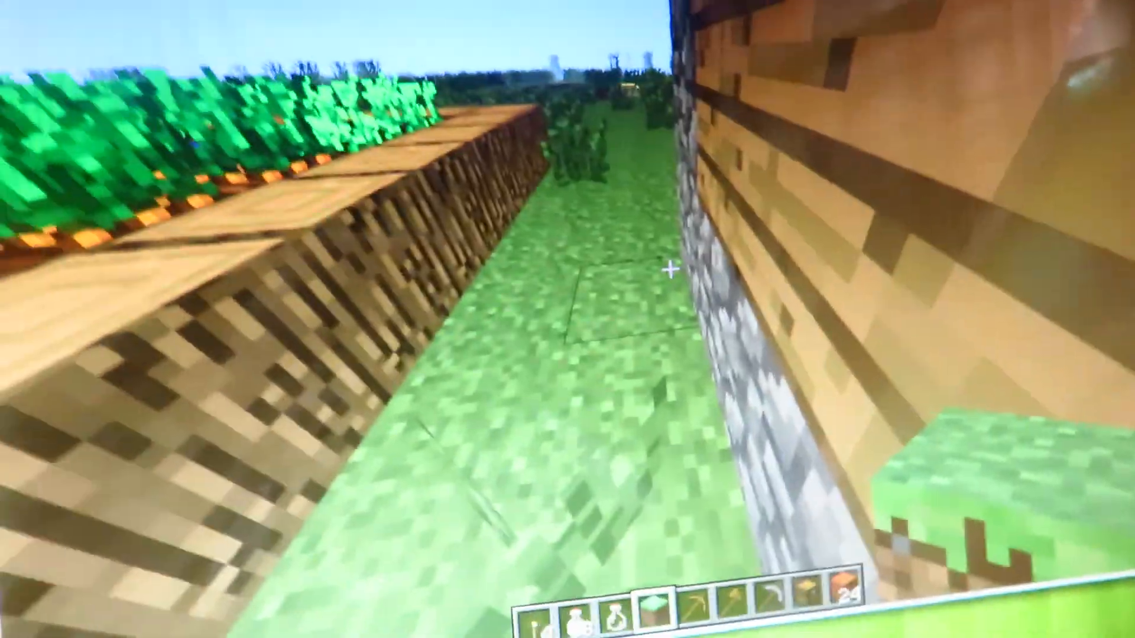